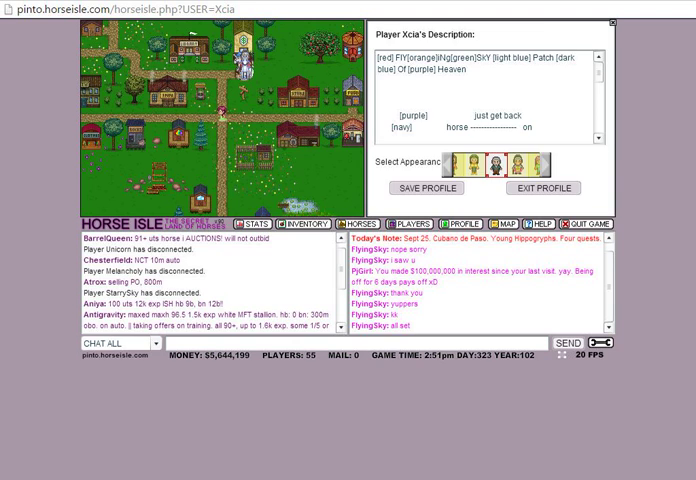
- Exit the profile to head into Barton's Horse Word Guess building
{"action": "left_click", "coordinate": [544, 188]}
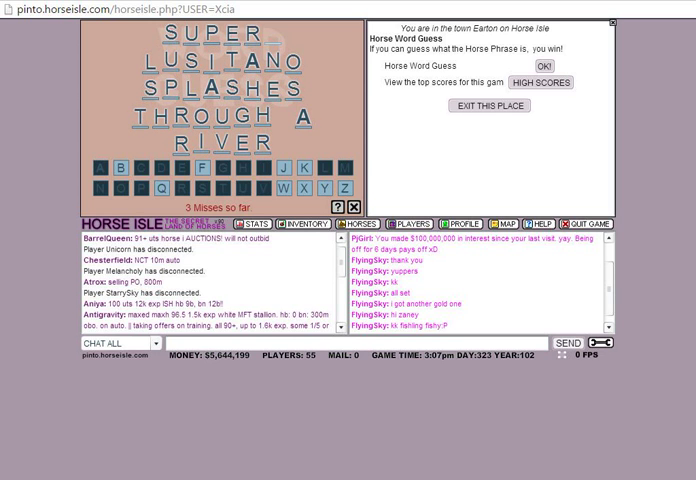
- Exit the word-guess game with $49 earned and walk to the Horse Leaser
{"action": "left_click", "coordinate": [112, 166]}
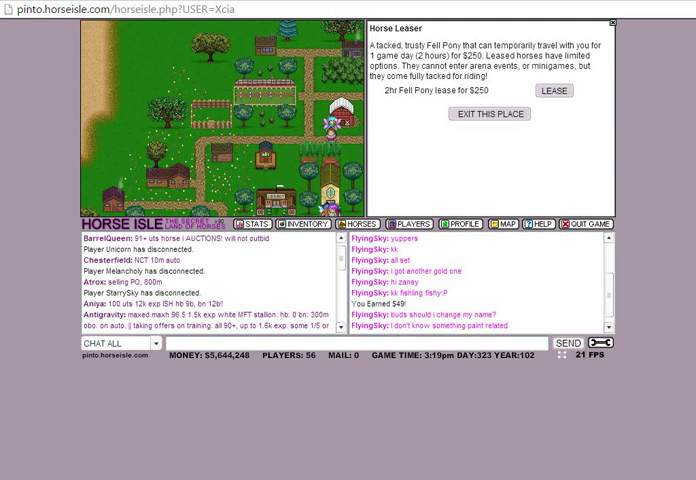
- Exit the horse leaser and select a wild Przewalski's horse to view its stats
{"action": "left_click", "coordinate": [488, 112]}
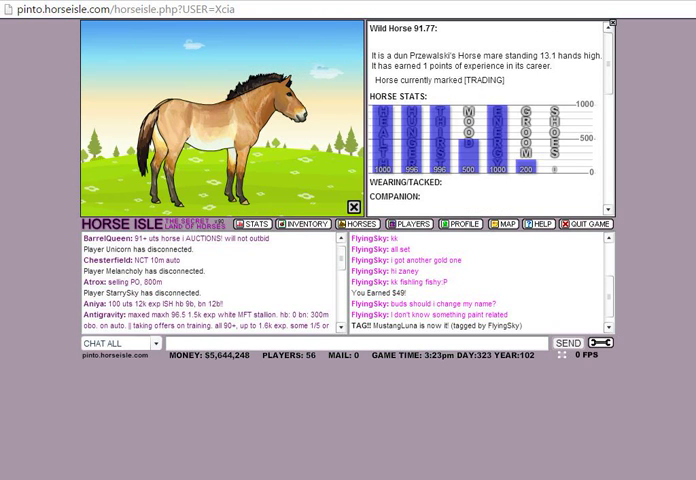
- Scroll the 15.2-hand Thoroughbred's stats panel showing 151 experience points
{"action": "scroll", "scroll_direction": "down", "scroll_amount": 3}
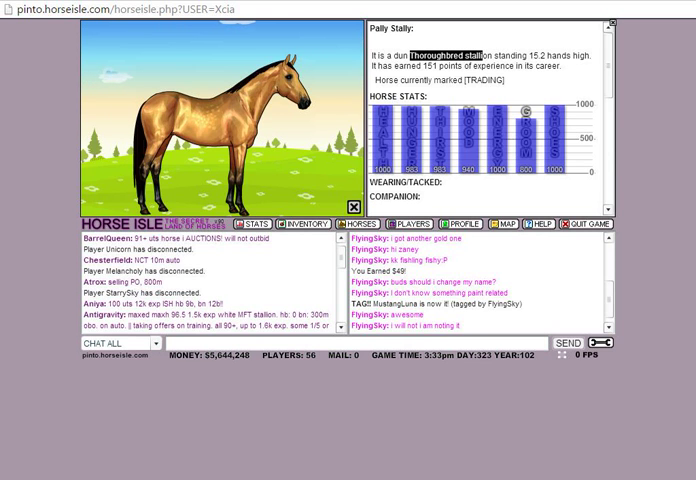
{"action": "left_click", "coordinate": [438, 56]}
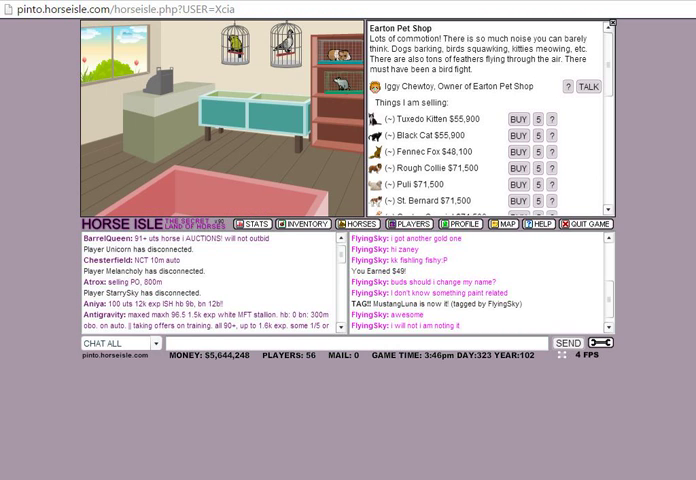
- Scroll through the pet shop's animal list from kittens down to the parrot and iguana
{"action": "scroll", "scroll_direction": "down", "scroll_amount": 3}
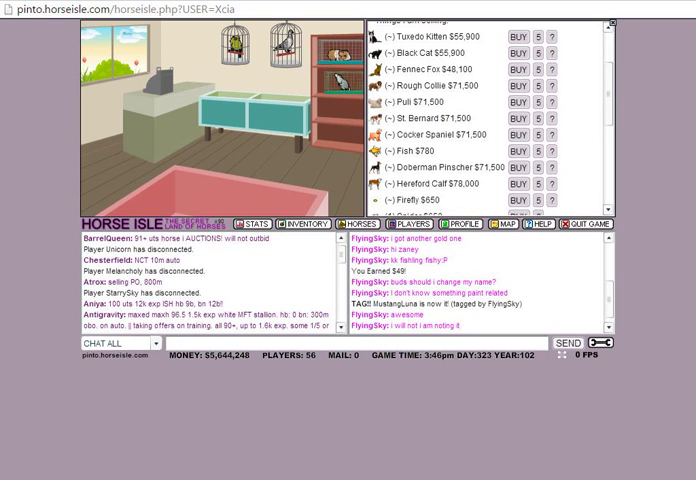
{"action": "scroll", "scroll_direction": "down", "scroll_amount": 3}
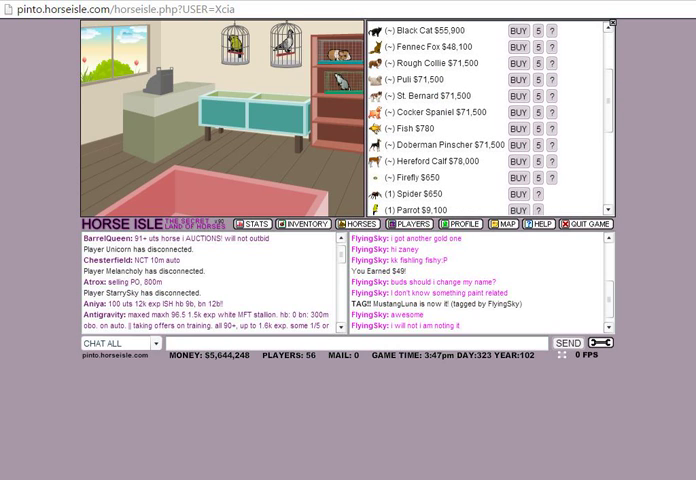
{"action": "scroll", "scroll_direction": "down", "scroll_amount": 3}
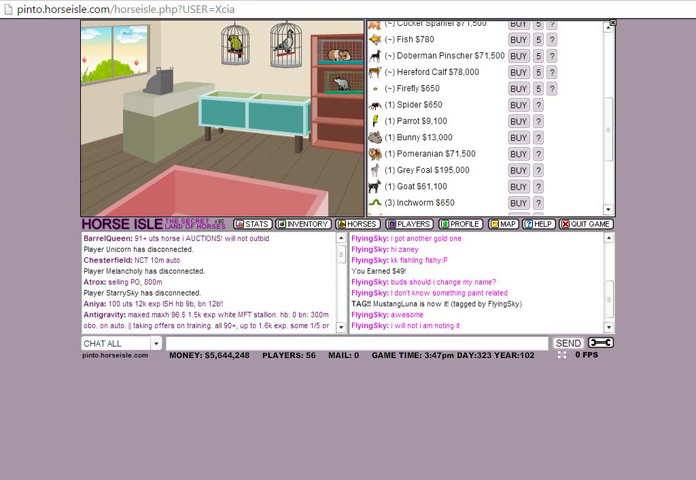
{"action": "scroll", "scroll_direction": "down", "scroll_amount": 3}
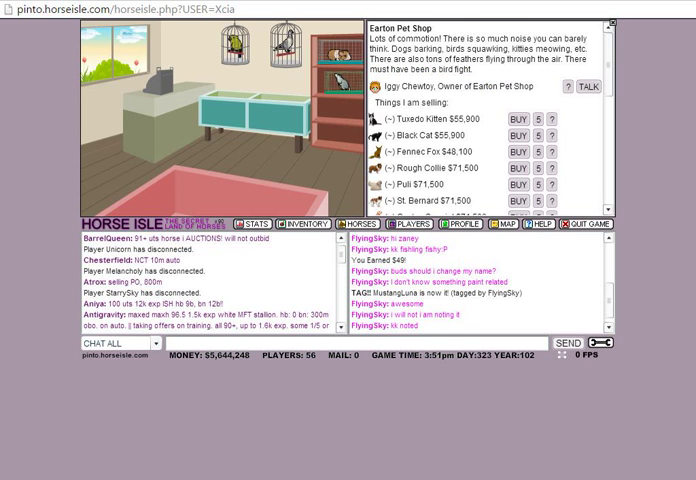
{"action": "scroll", "scroll_direction": "down", "scroll_amount": 3}
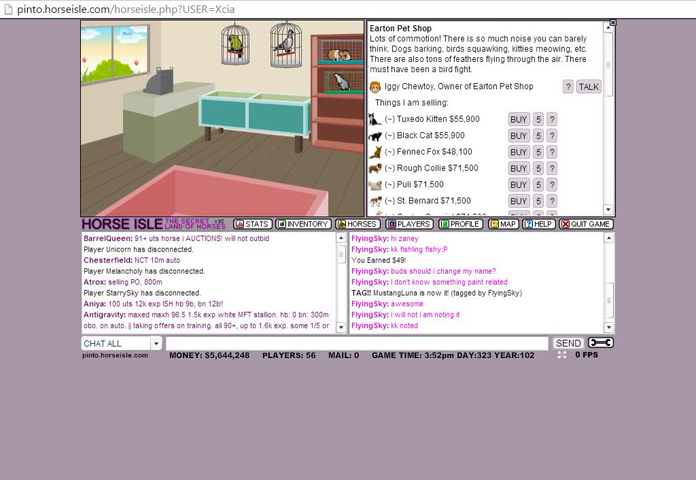
{"action": "scroll", "scroll_direction": "down", "scroll_amount": 3}
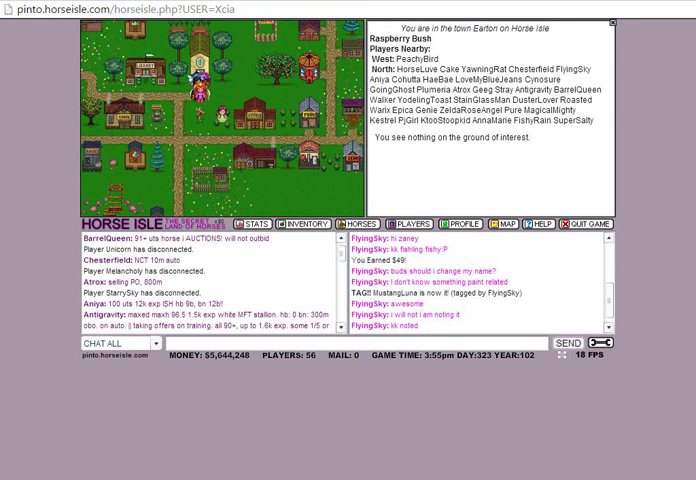
- View the islands world map, then bring up the character's stats, worn necklaces and competition gear
{"action": "left_click", "coordinate": [516, 224]}
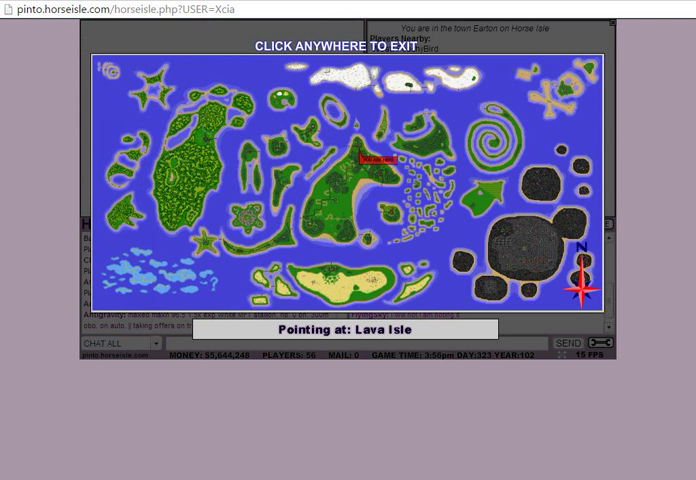
{"action": "left_click", "coordinate": [340, 180]}
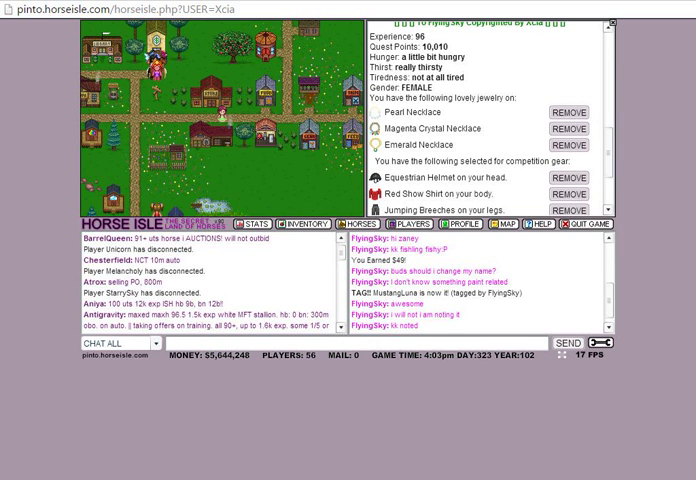
{"action": "scroll", "scroll_direction": "down", "scroll_amount": 3}
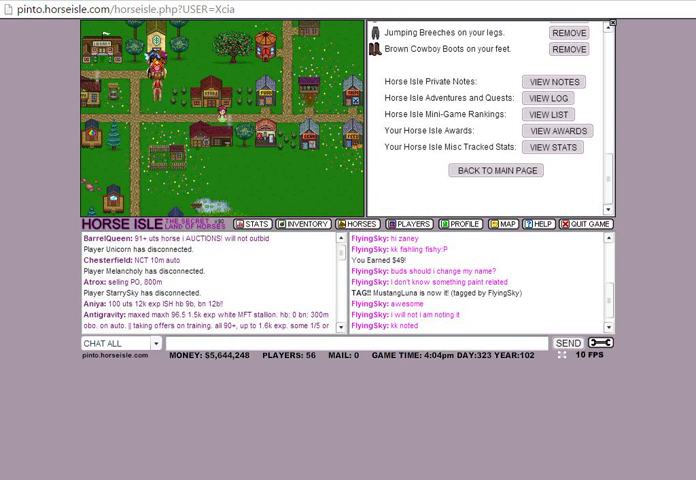
- Return to the main game from the profile and walk to the Earton Water Fountain
{"action": "left_click", "coordinate": [404, 224]}
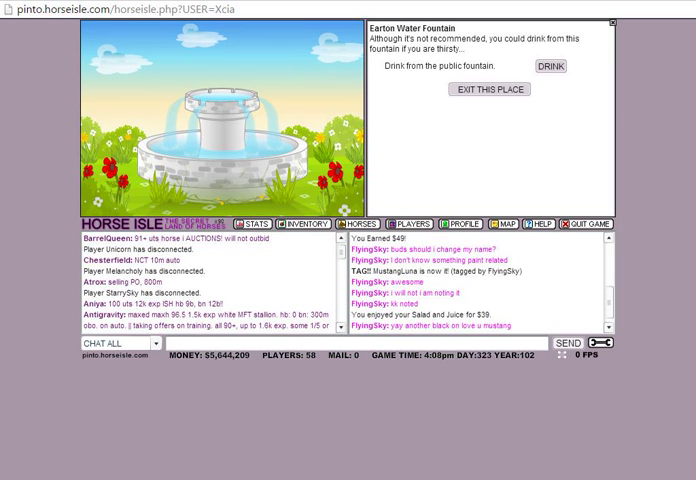
- Drink from the public fountain, dropping $11 in, then exit back to town
{"action": "left_click", "coordinate": [568, 68]}
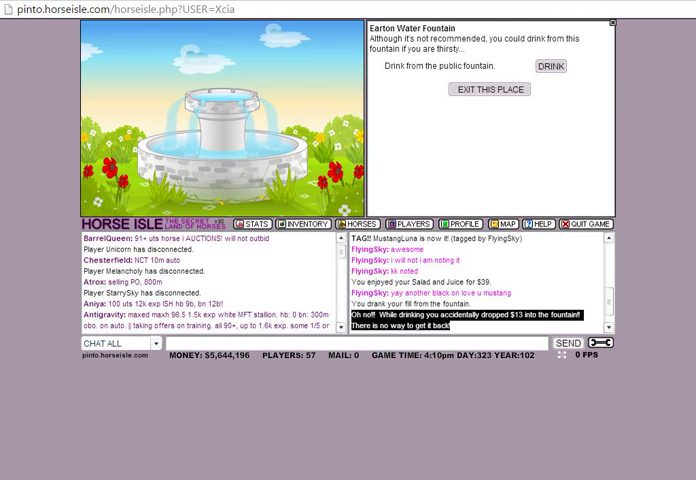
{"action": "left_click", "coordinate": [486, 88]}
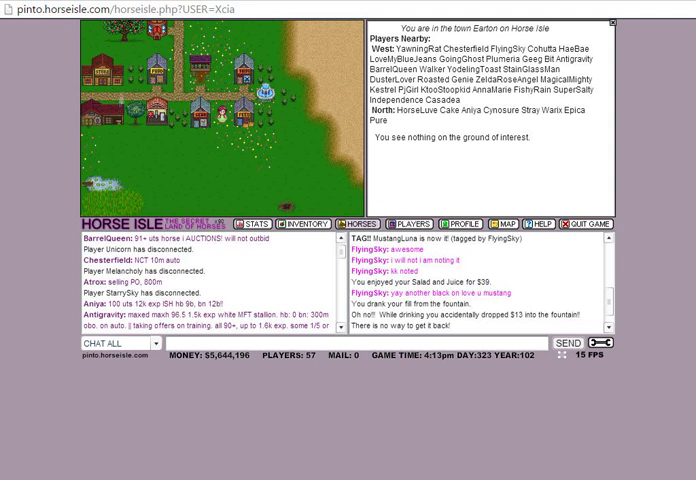
- Walk through town and bring up Your Horses, listing three kept horses of 5 allowed
{"action": "left_click", "coordinate": [340, 224]}
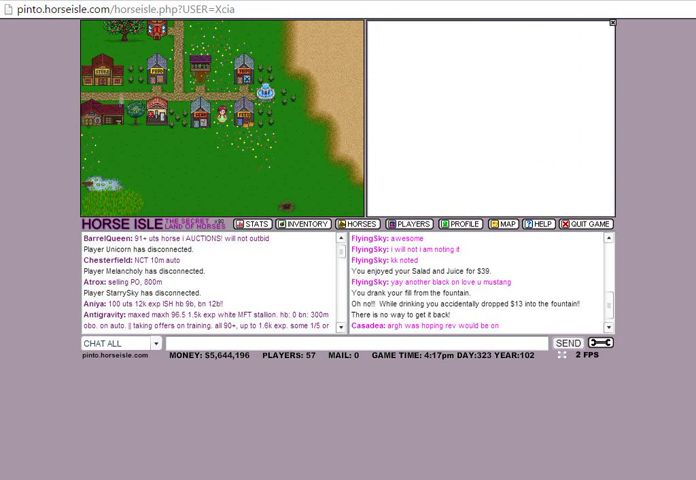
{"action": "left_click", "coordinate": [408, 224]}
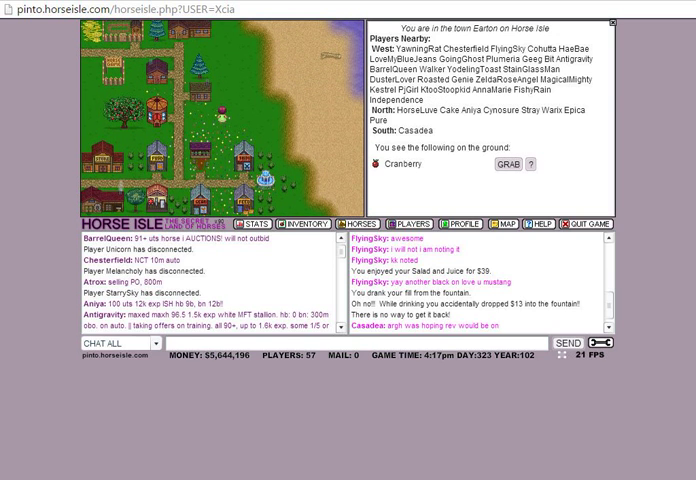
{"action": "left_click", "coordinate": [360, 224]}
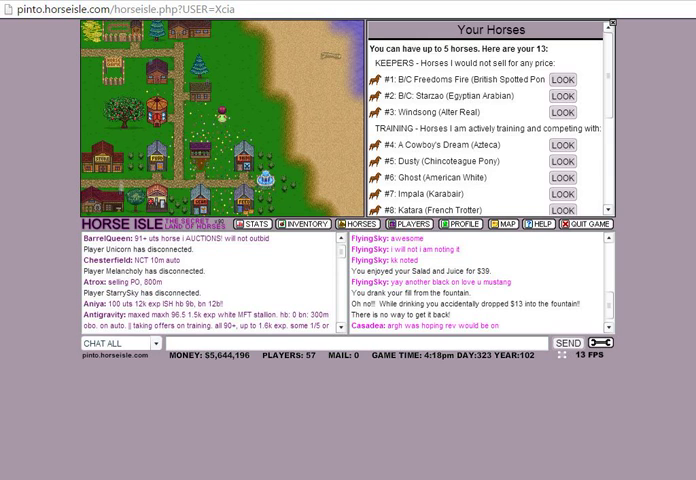
- Leave the horses list and walk onto the Hay Pile offering pitchfork gathering
{"action": "left_click", "coordinate": [564, 104]}
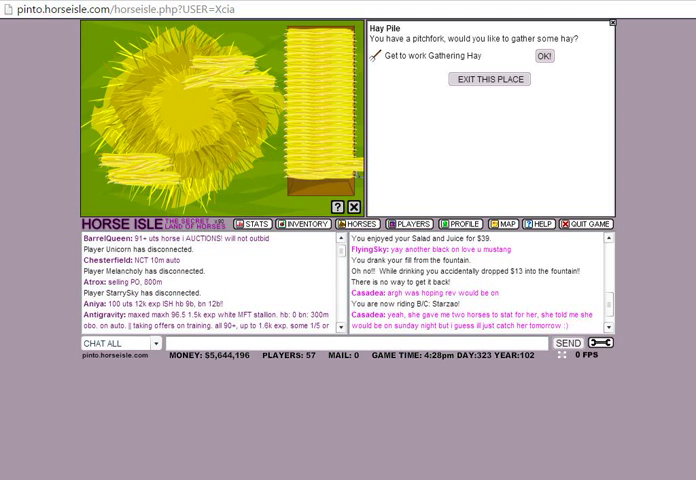
- Start gathering hay at the hay pile while chatting 'hell' and 'lmao'
{"action": "left_click", "coordinate": [538, 56]}
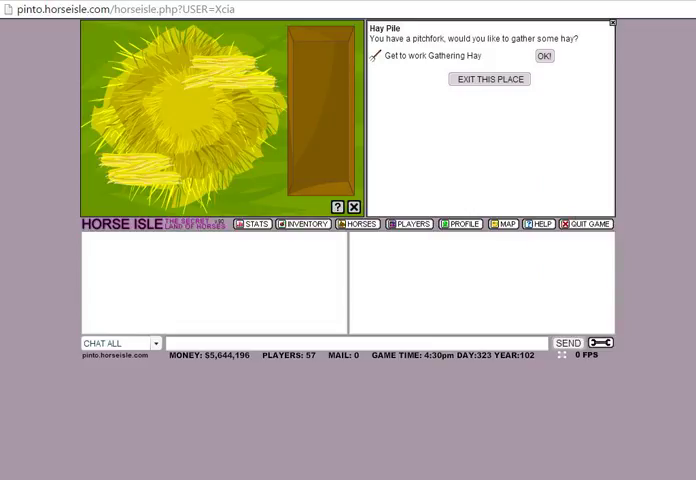
{"action": "type", "text": "hell"}
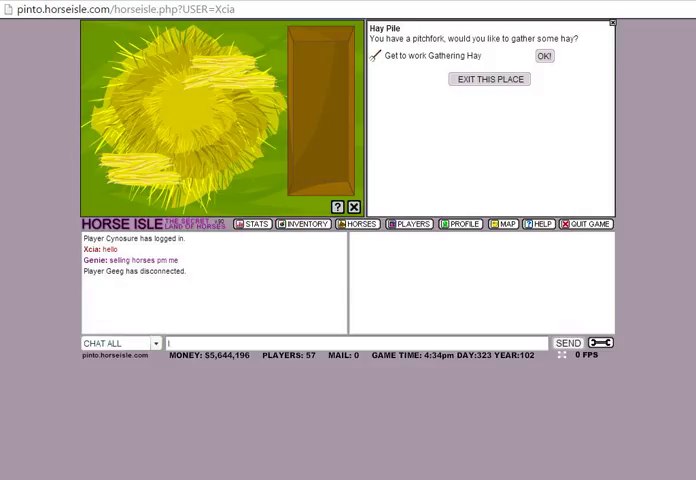
{"action": "type", "text": "lmao"}
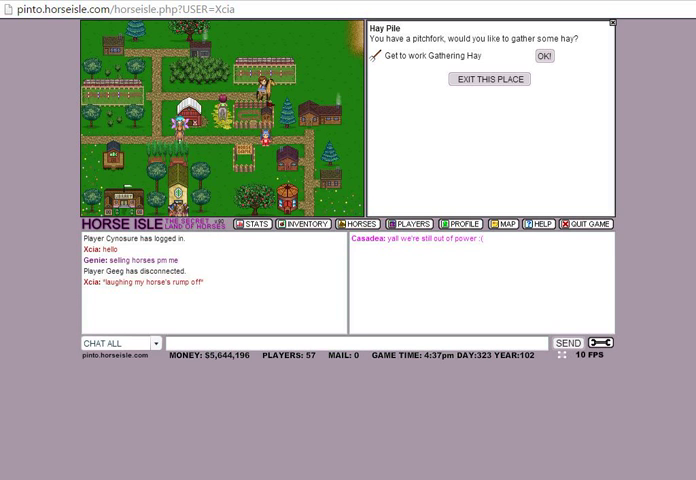
- Leave the hay pile and list the players in Earton to find one to add as a buddy
{"action": "left_click", "coordinate": [488, 80]}
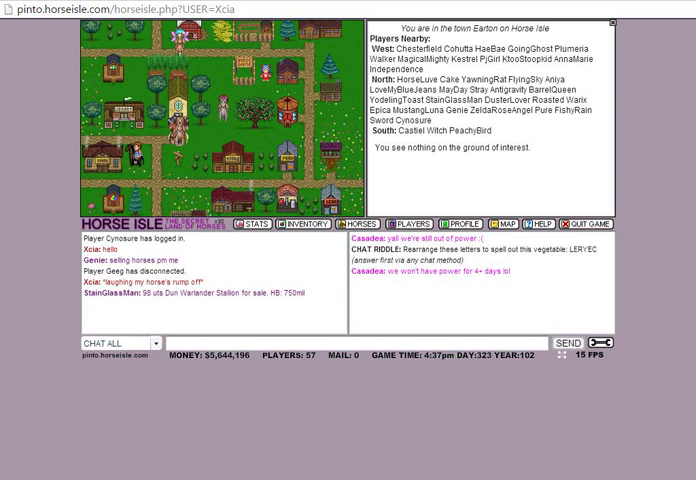
{"action": "left_click", "coordinate": [104, 344]}
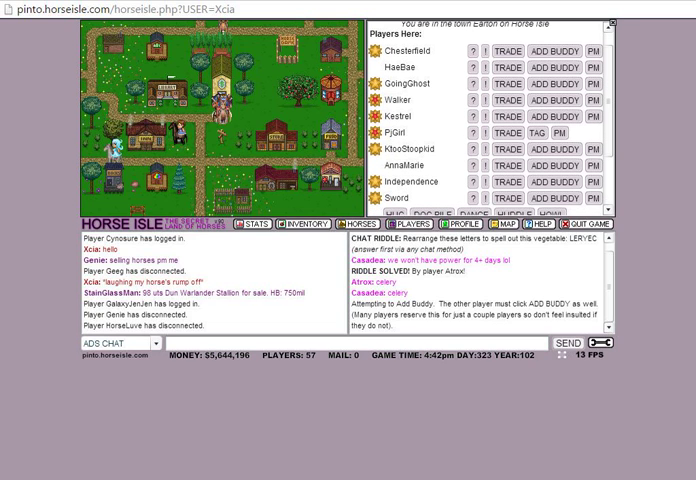
{"action": "scroll", "scroll_direction": "down", "scroll_amount": 3}
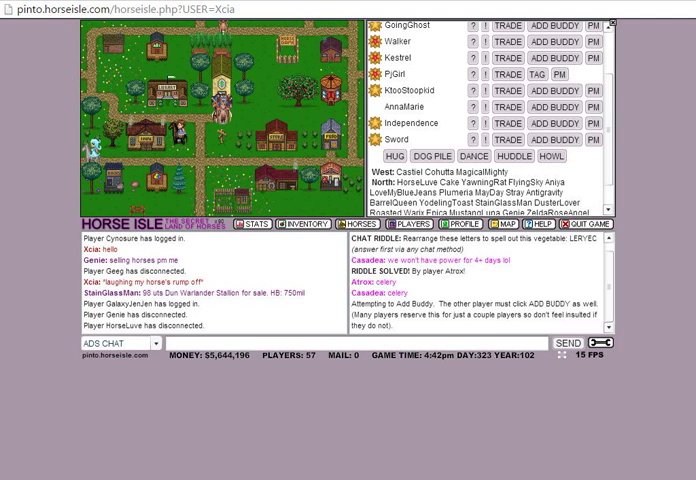